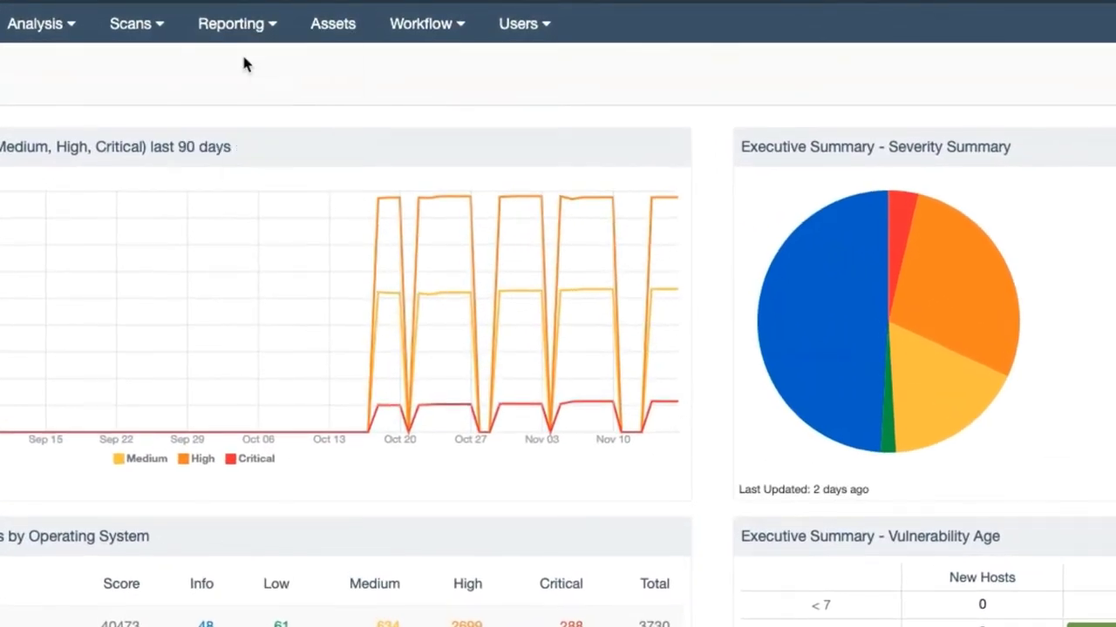
Step: Open the Reports list from the Reporting menu
left_click(231, 23)
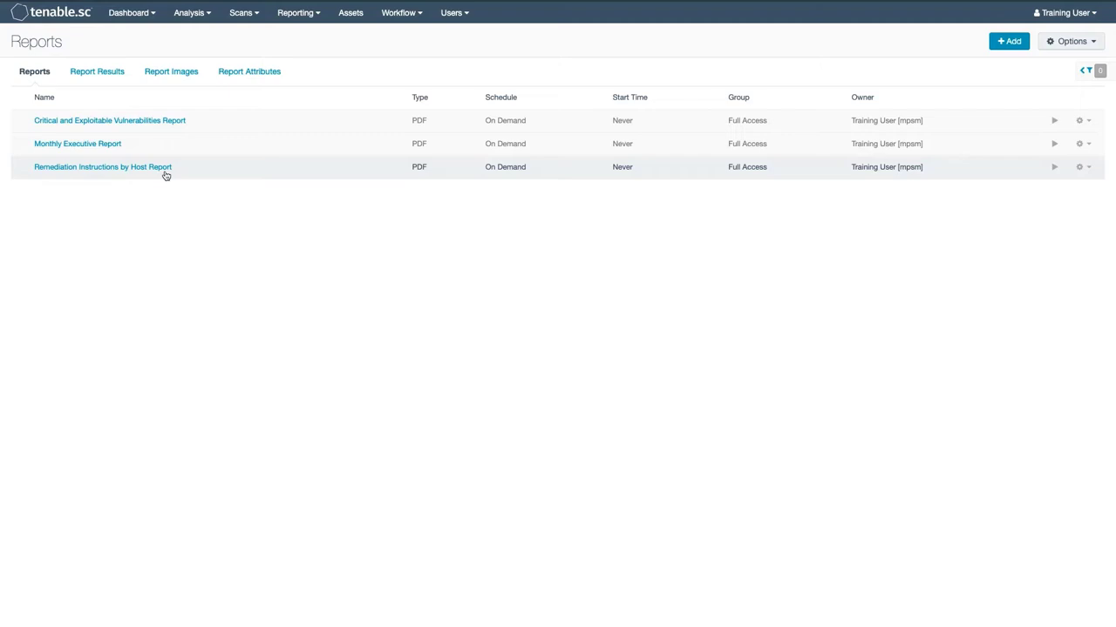
mouse_move(1033, 59)
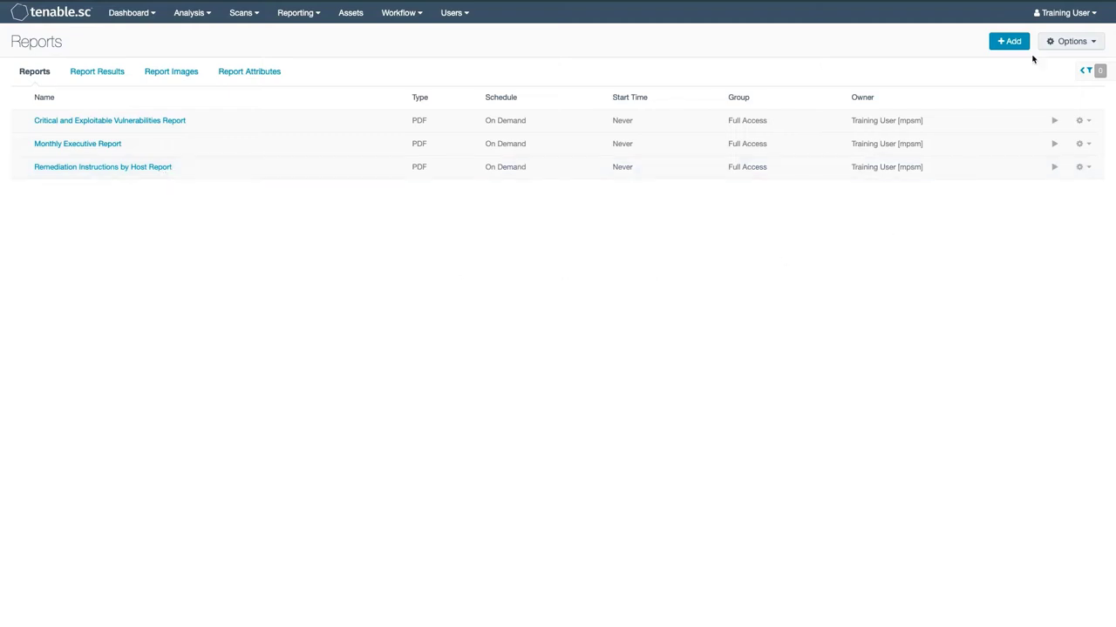
Step: Start a new report to reach the Add Report template gallery
left_click(1008, 41)
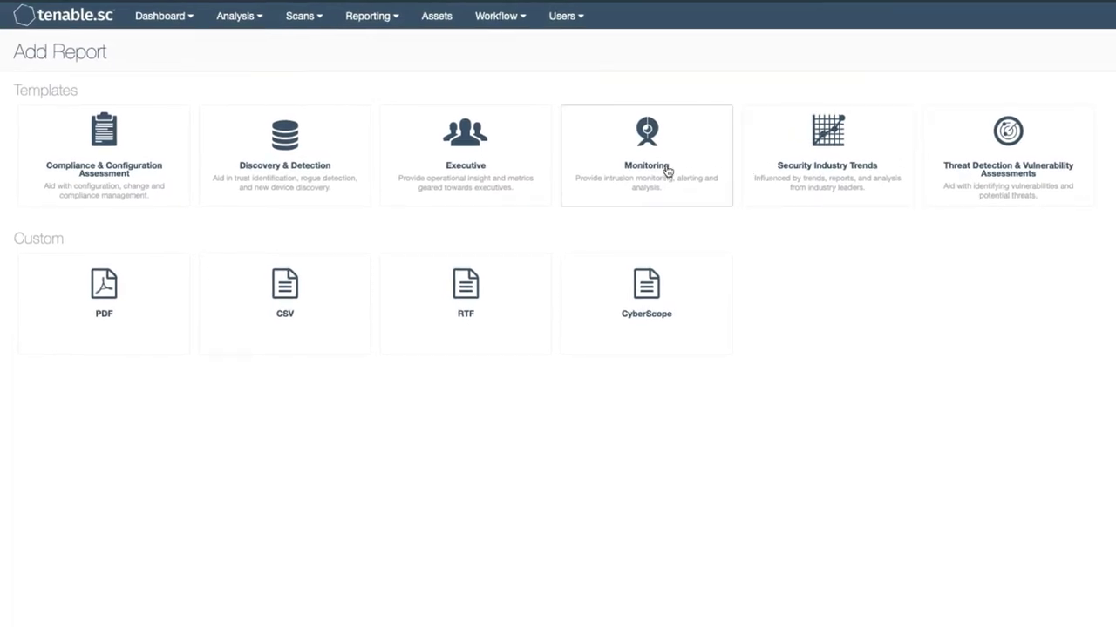
mouse_move(508, 151)
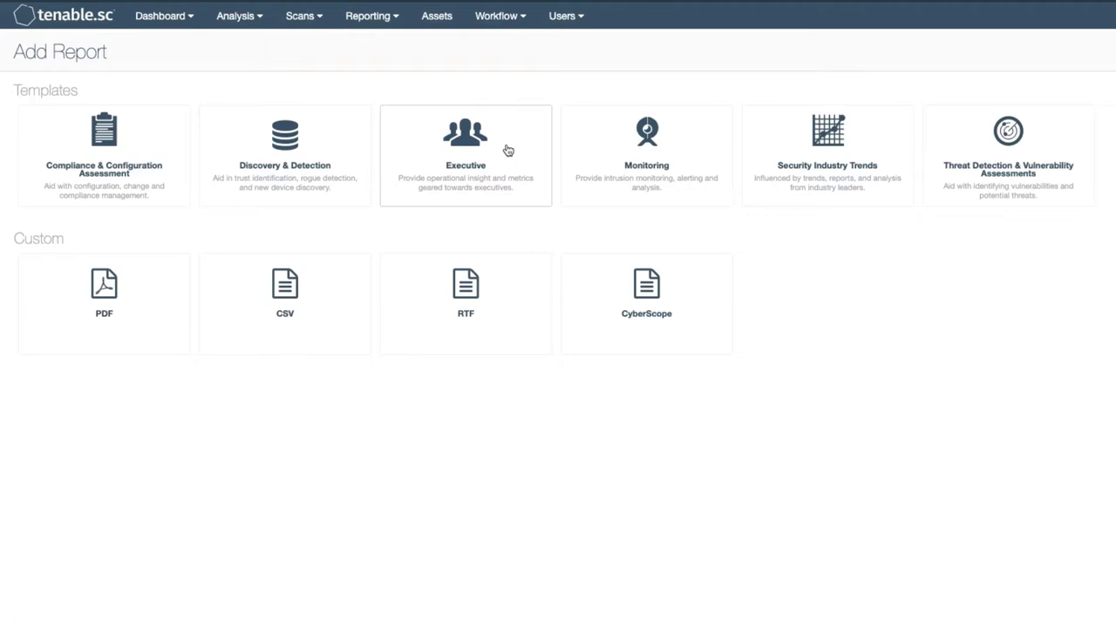
Step: Search the templates for 'malware' to find the Malware Indicators template
scroll("right", 3)
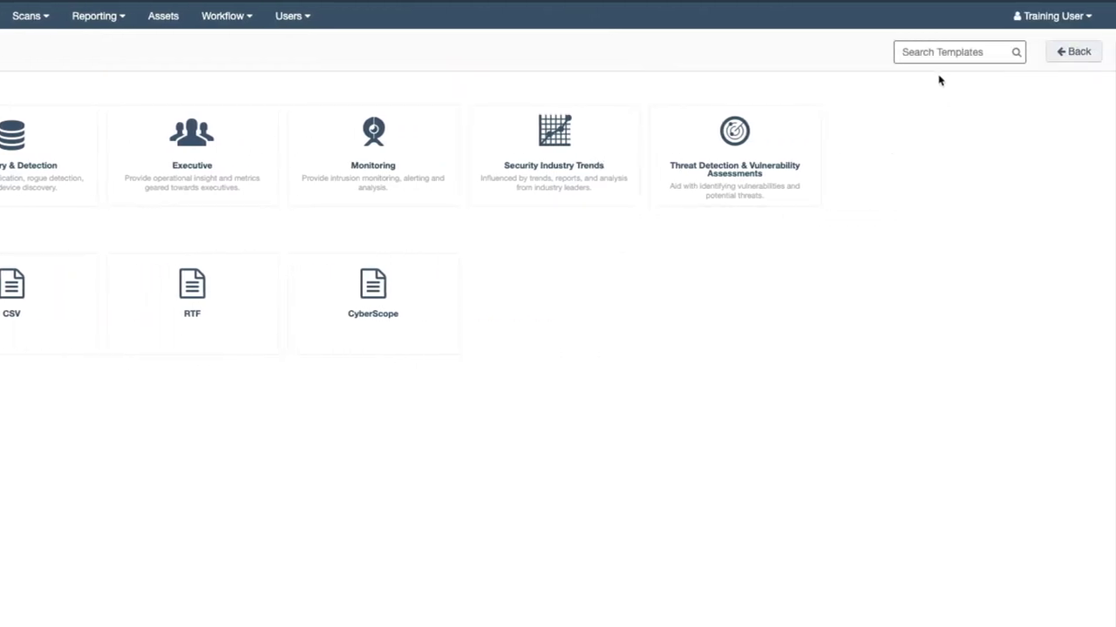
type("malw")
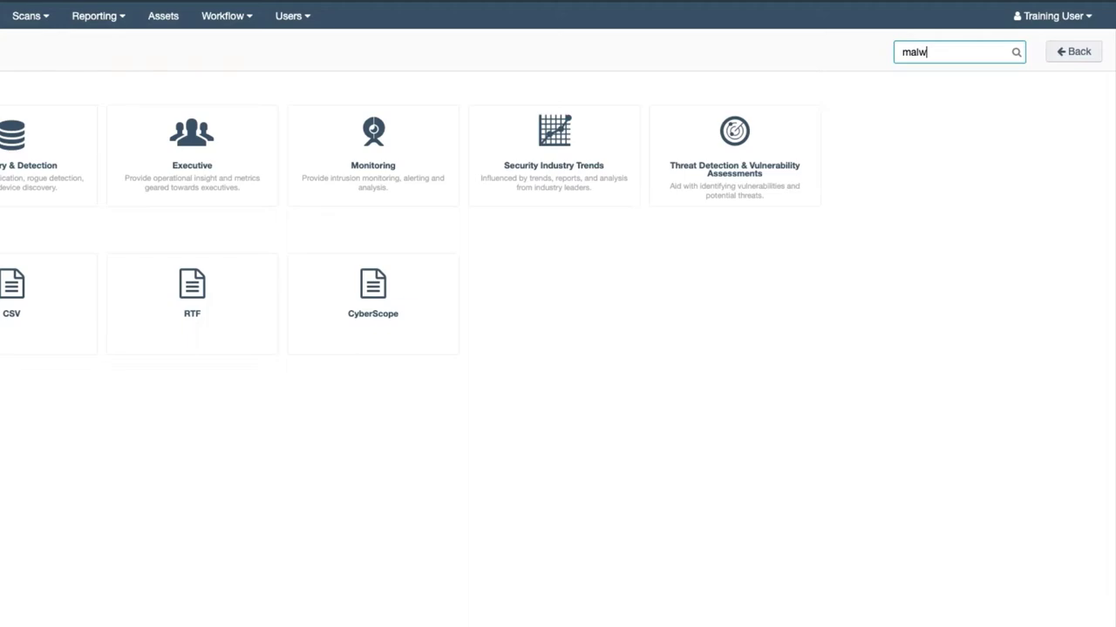
type("are")
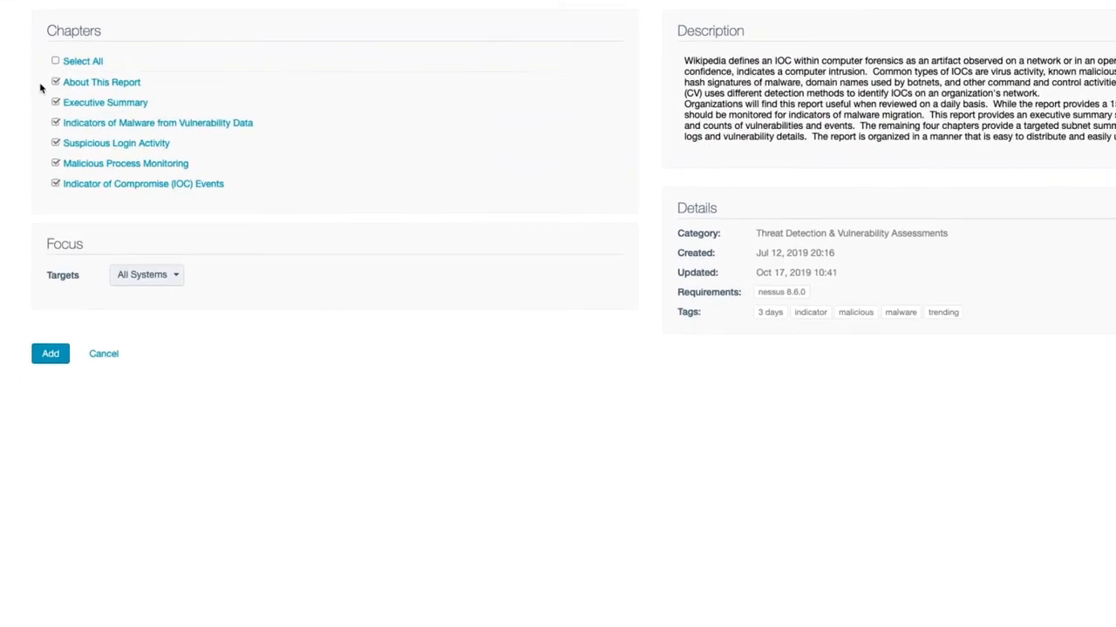
Step: Target the All Windows Hosts asset and include the Internal Active Scans repository
scroll("down", 3)
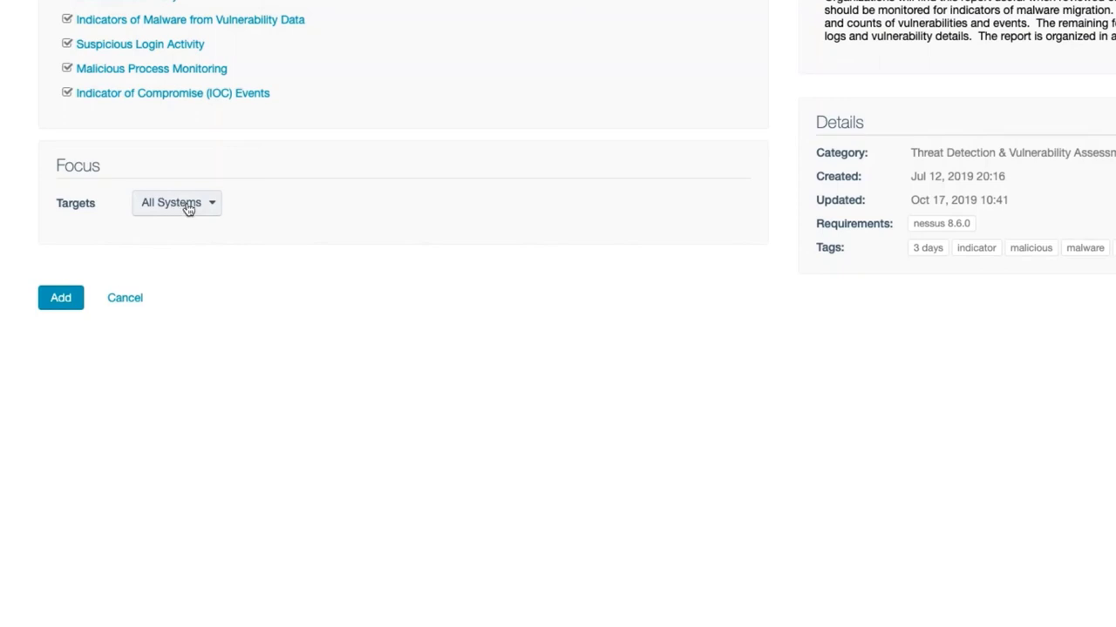
left_click(176, 203)
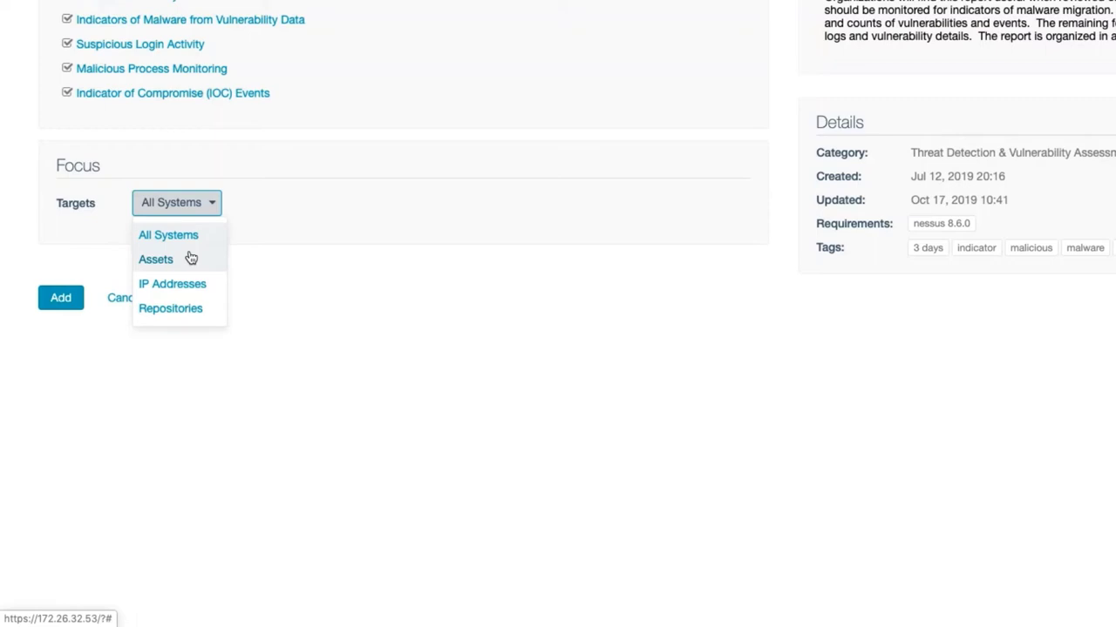
left_click(155, 258)
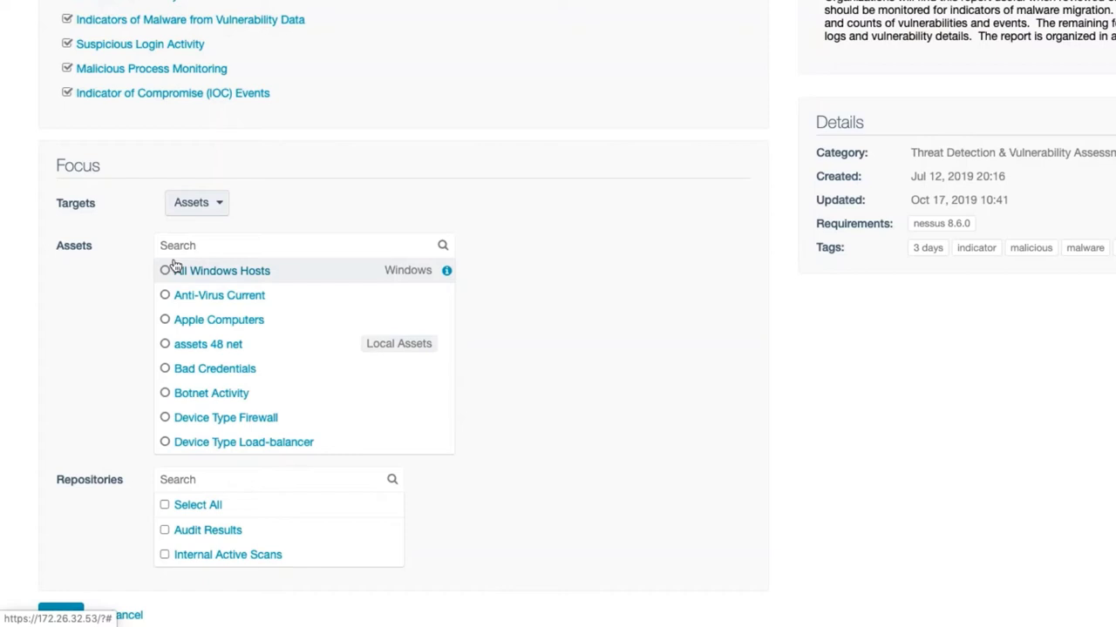
left_click(196, 202)
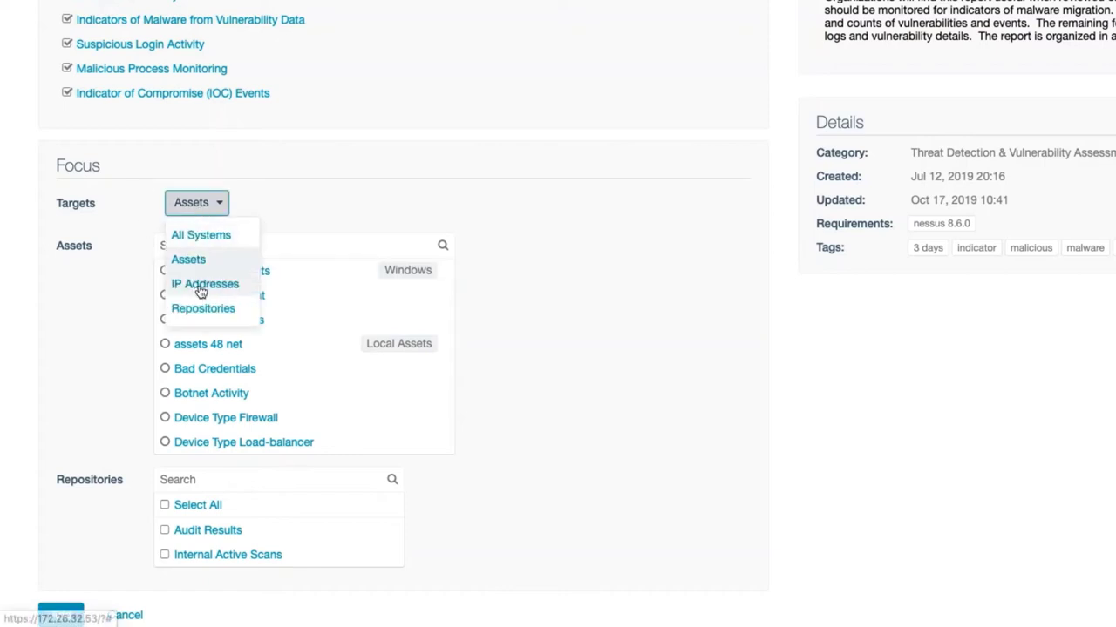
left_click(205, 283)
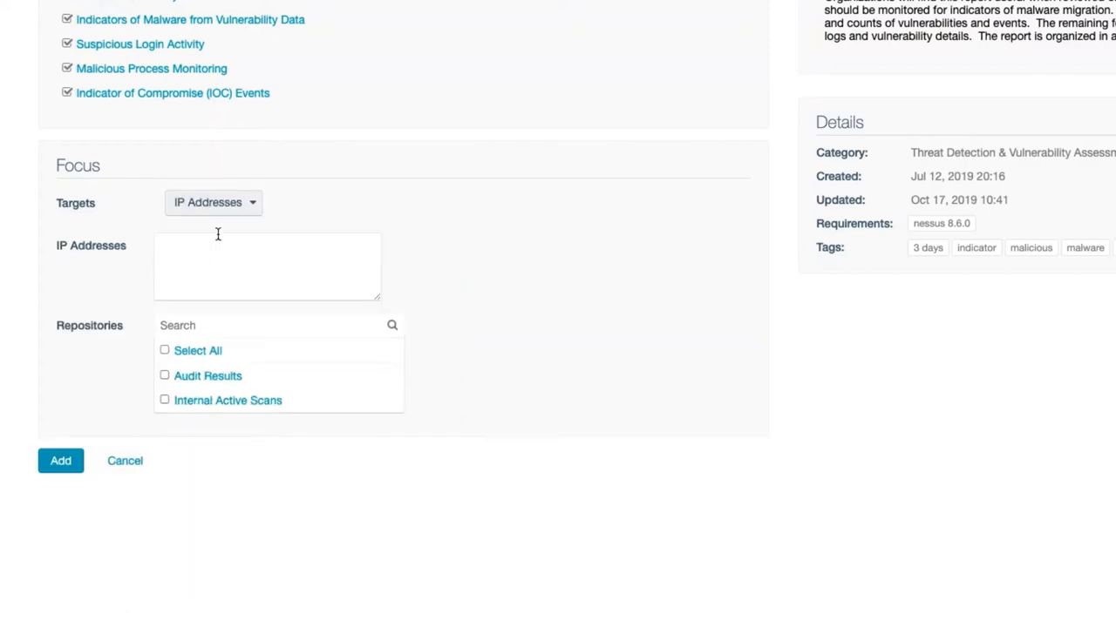
left_click(211, 202)
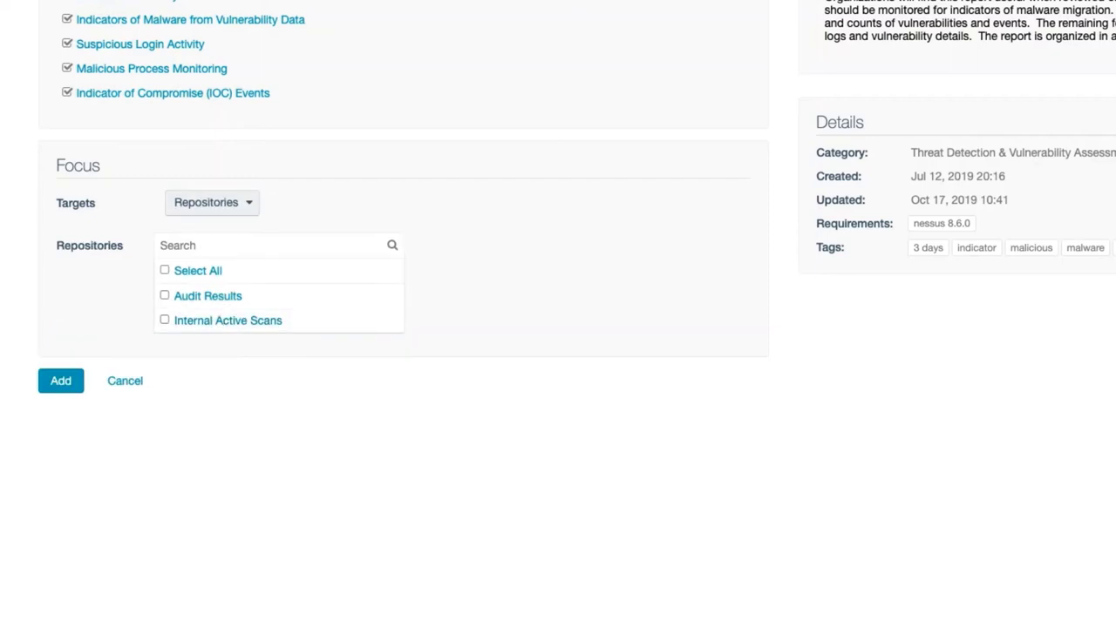
left_click(211, 203)
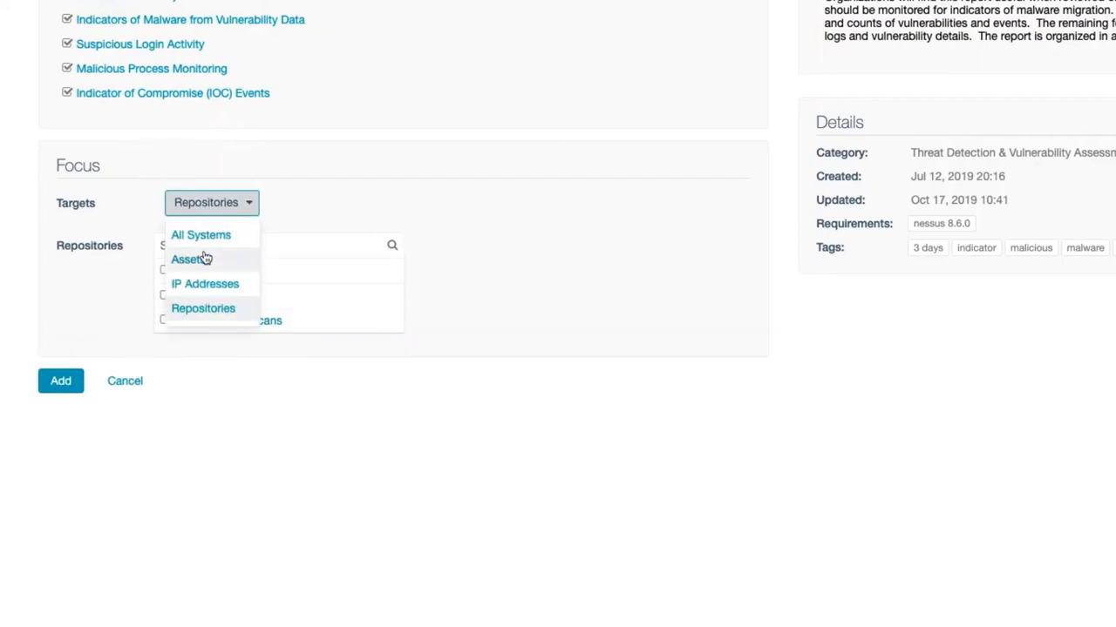
left_click(185, 259)
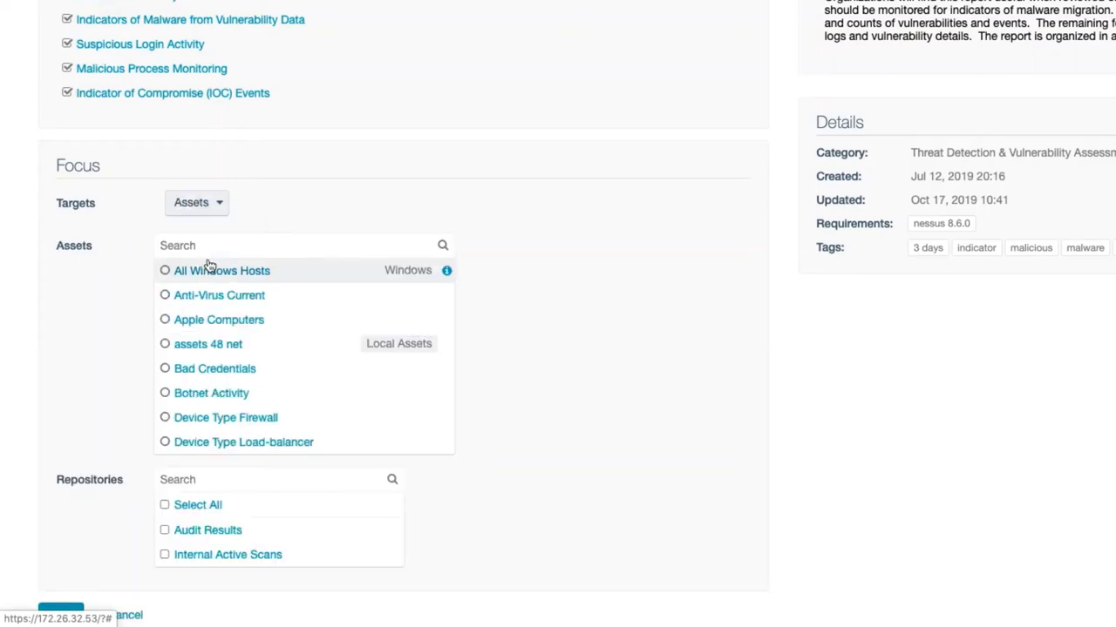
left_click(165, 270)
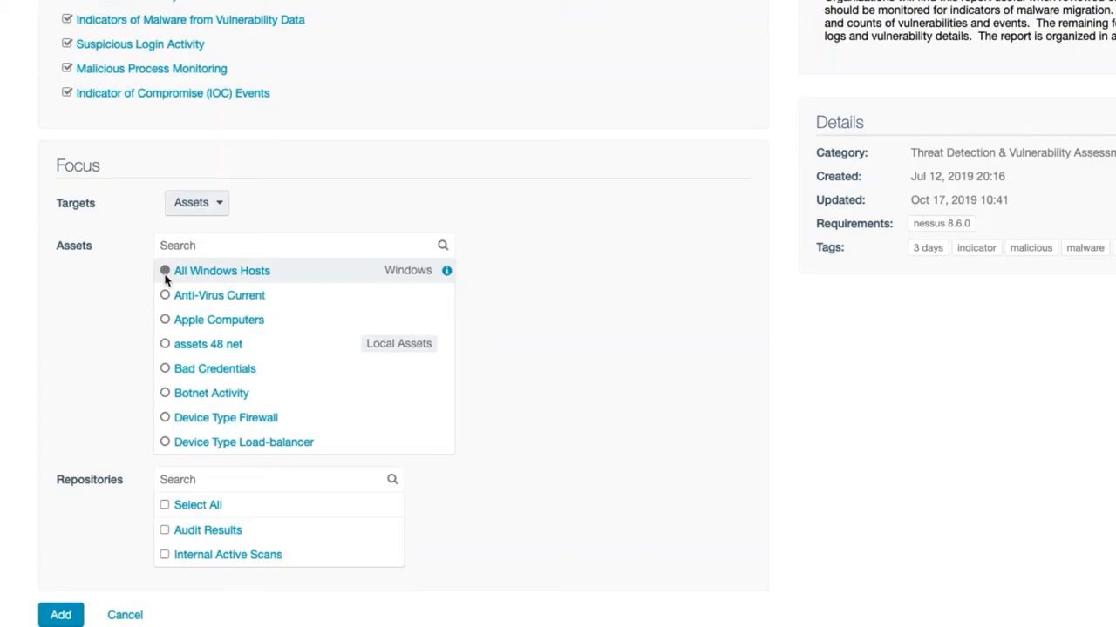
left_click(164, 554)
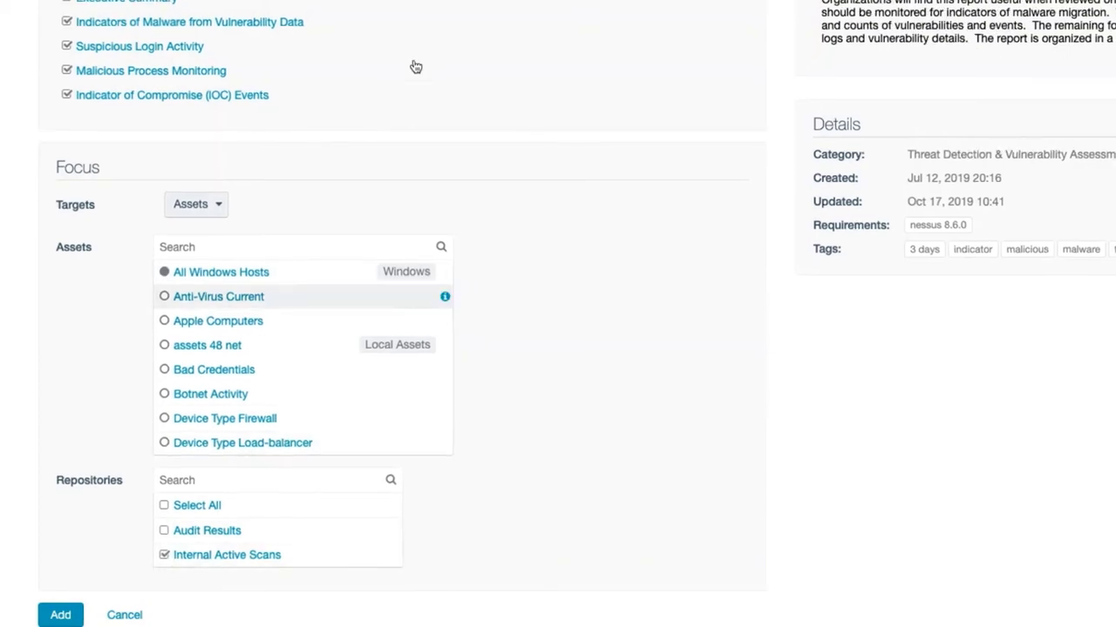
Step: Append ' - All Windows Hosts' to the report name and add the report
scroll("up", 3)
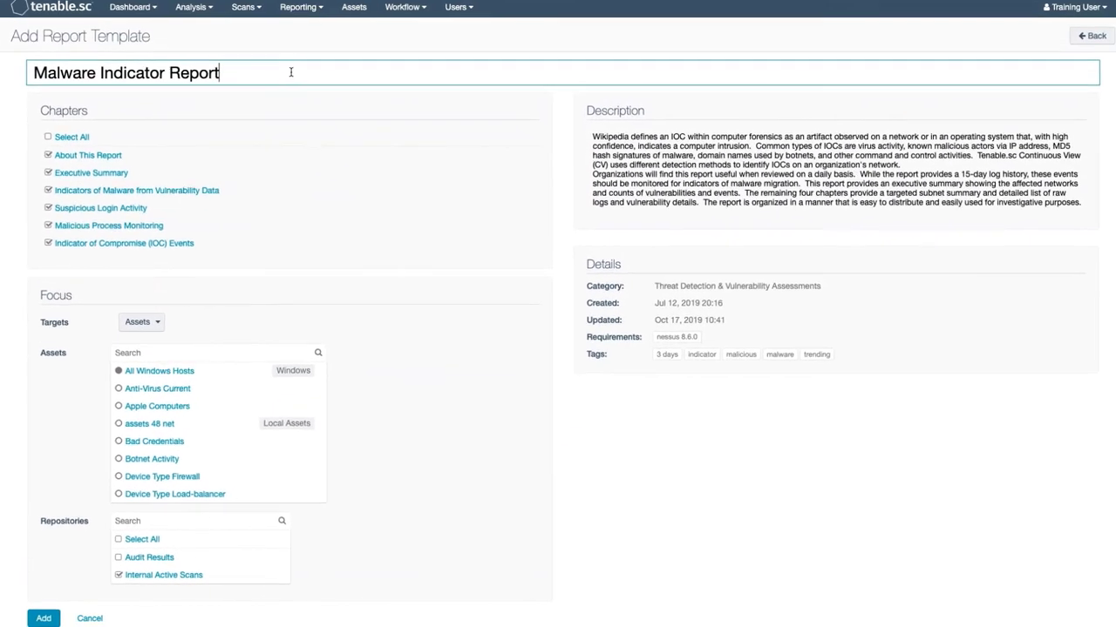
type("- All")
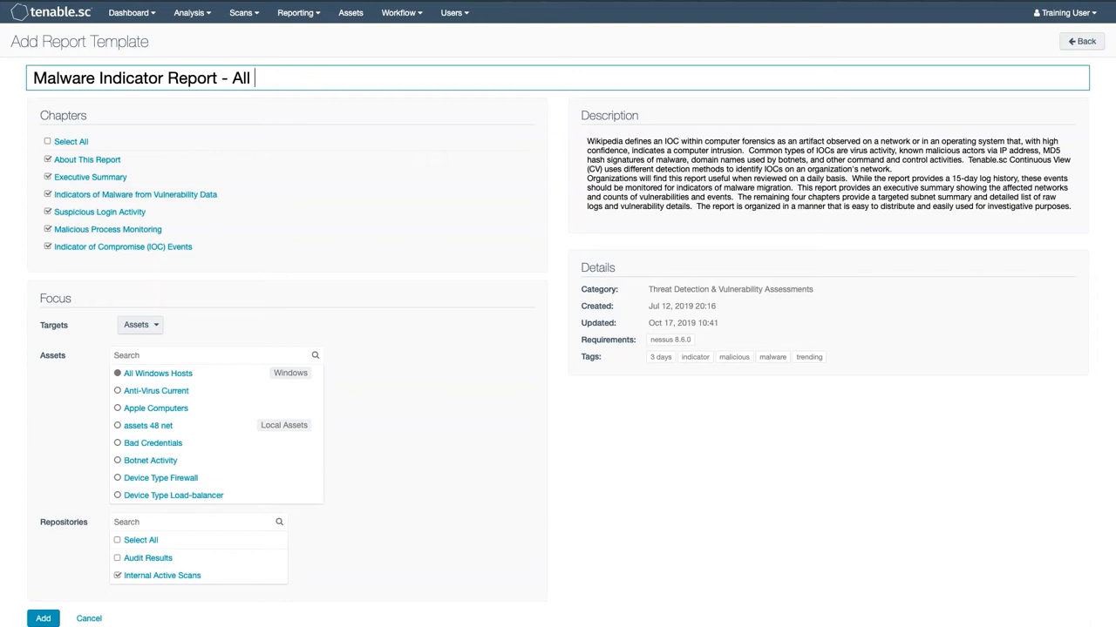
type("Windows Hosts")
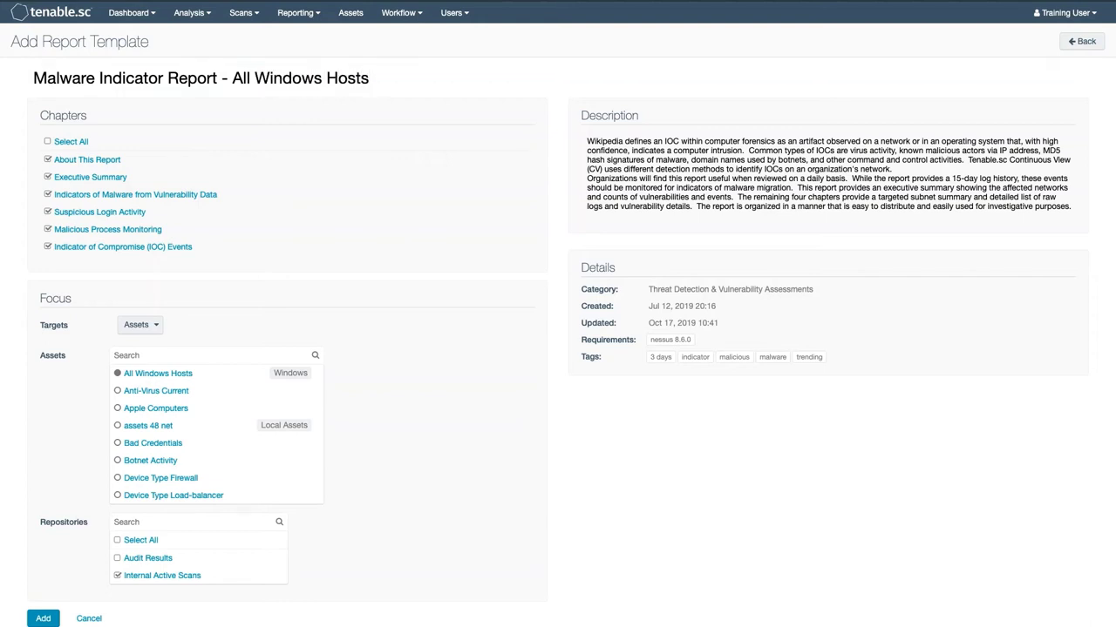
left_click(43, 619)
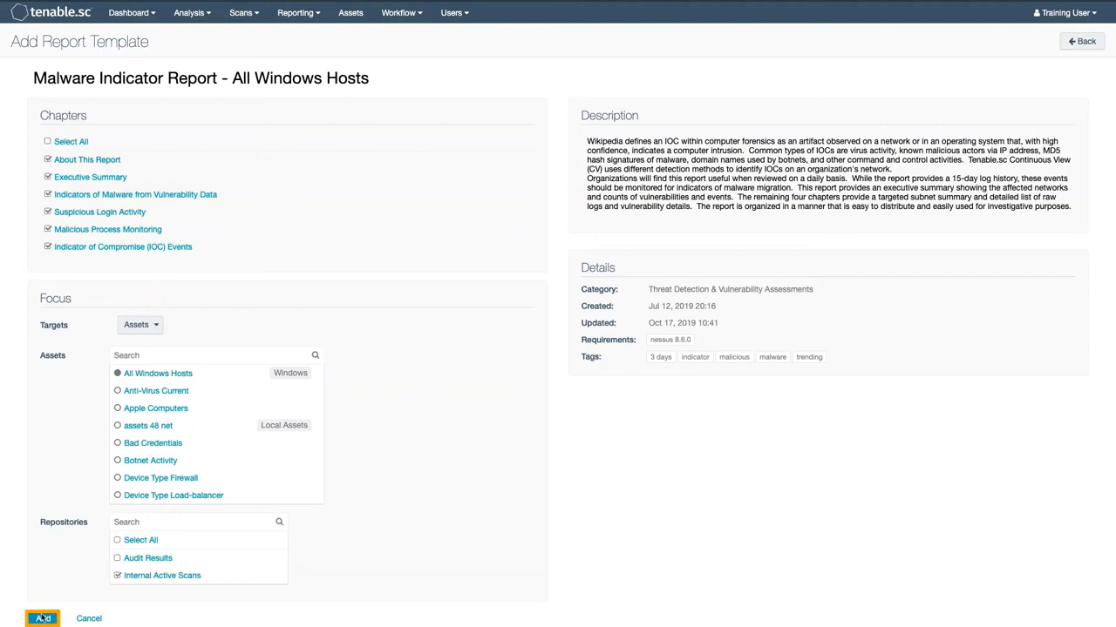
left_click(42, 619)
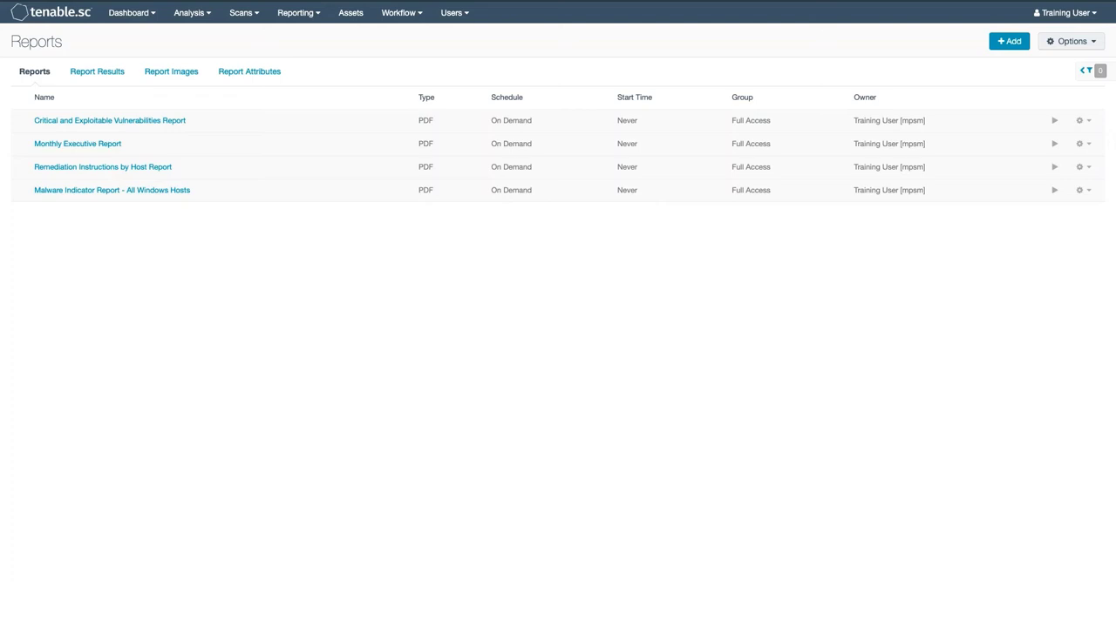
mouse_move(434, 245)
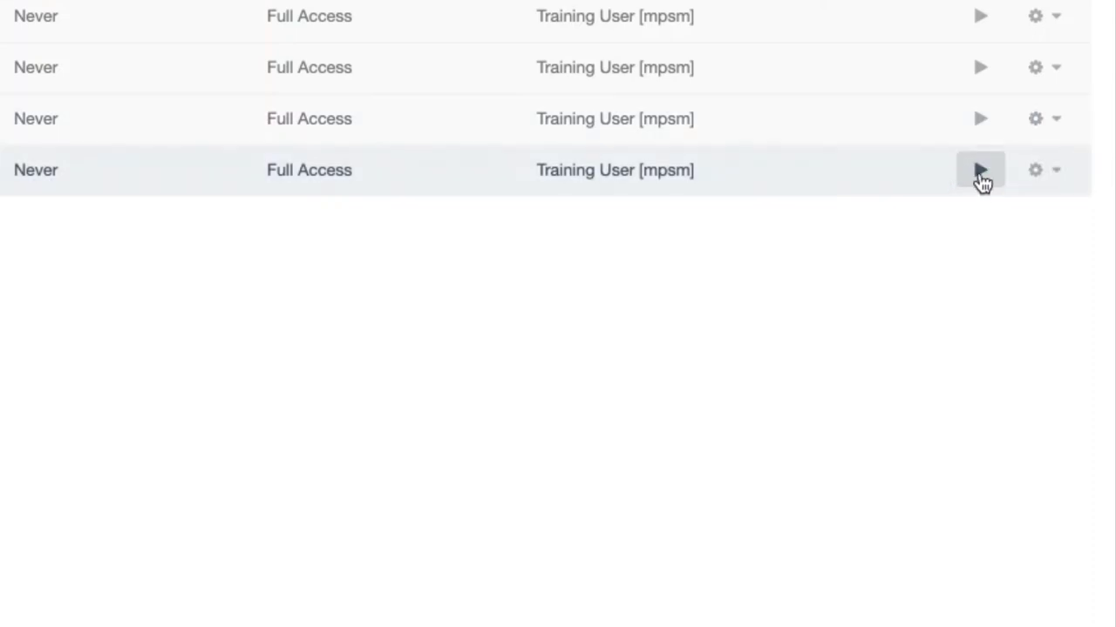
mouse_move(1046, 170)
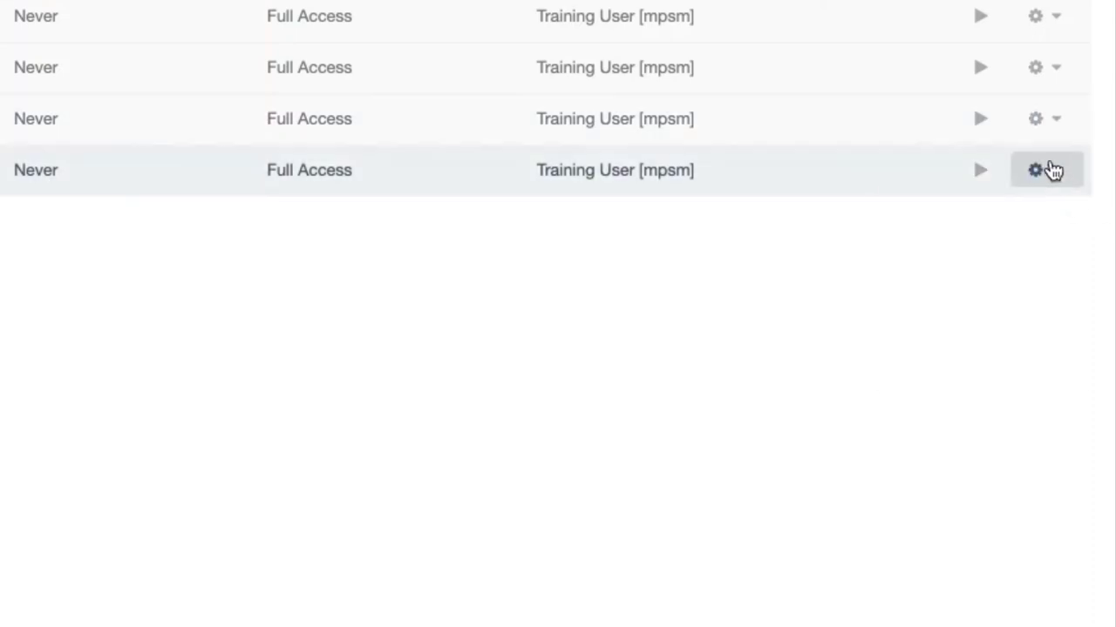
Step: Edit the Malware Indicator Report - All Windows Hosts from its gear menu
left_click(1034, 170)
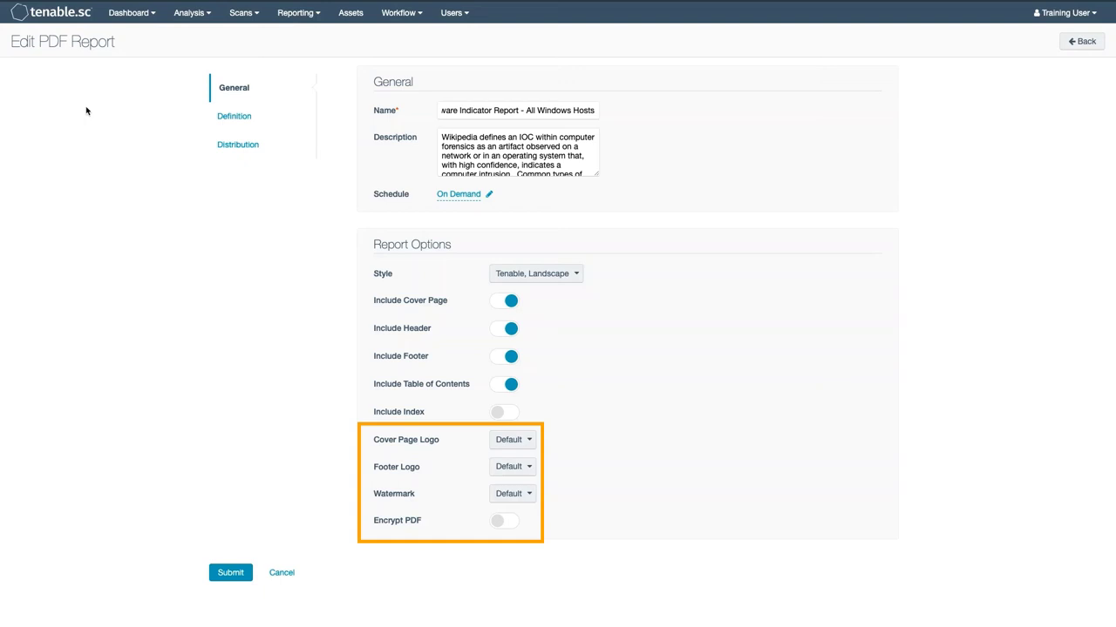
Step: Schedule the report to run daily at 13:30 New York time
left_click(517, 109)
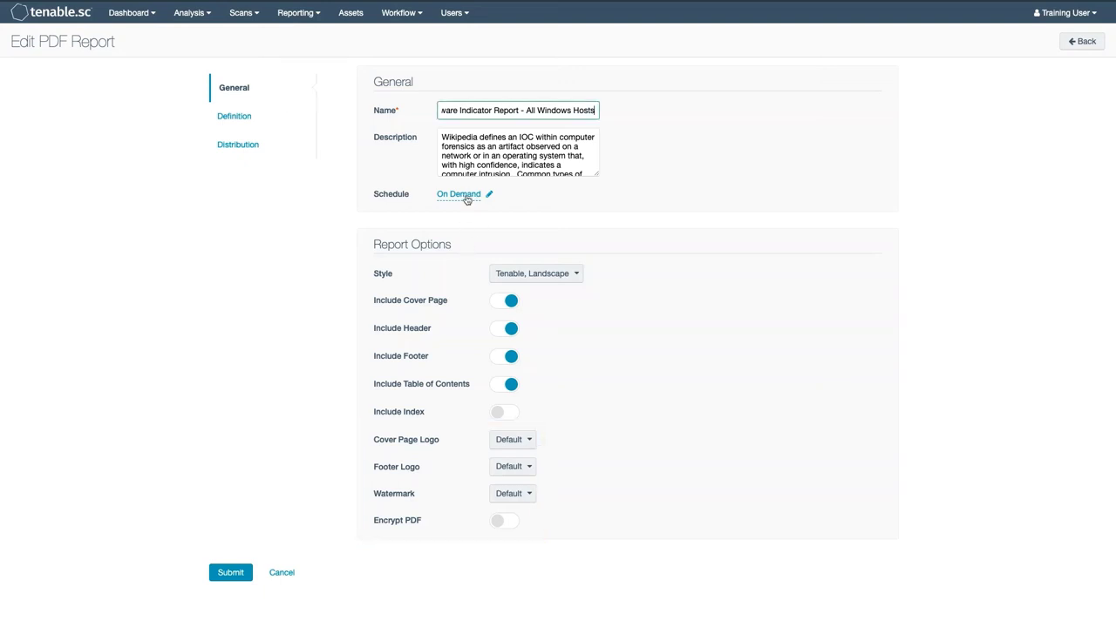
left_click(460, 194)
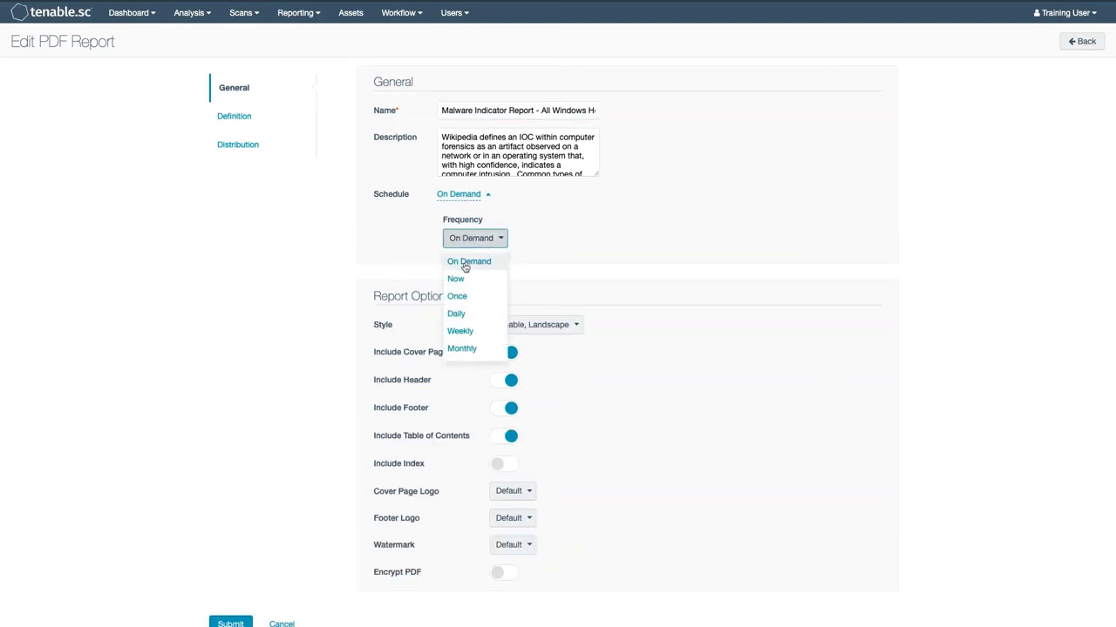
left_click(456, 313)
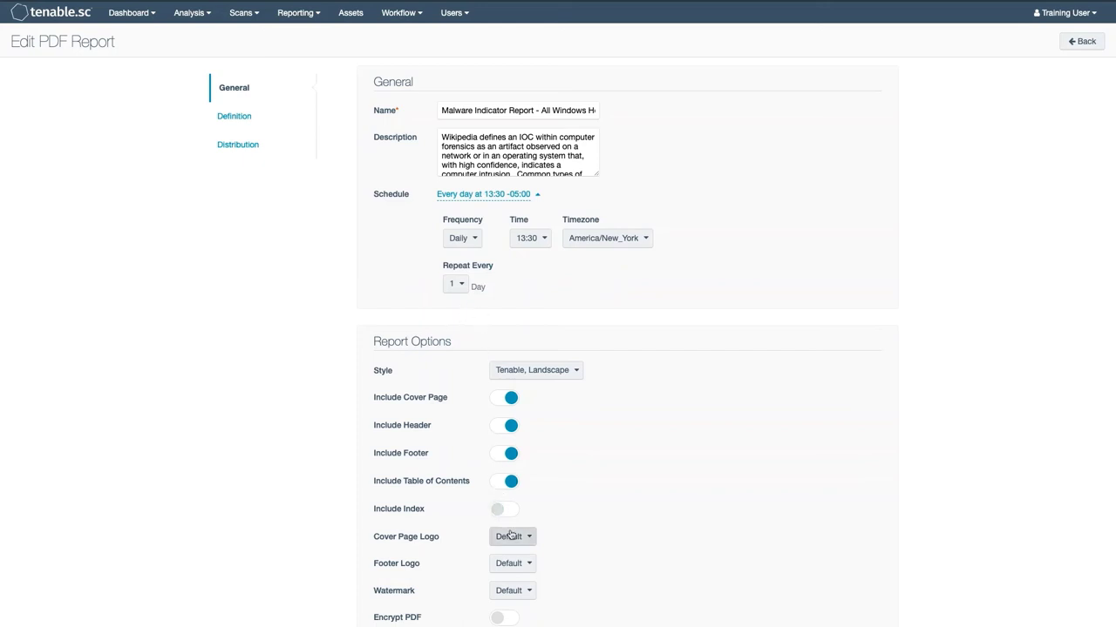
Step: Use MyCompany Logo on the cover and turn on password encryption for the PDF
left_click(513, 536)
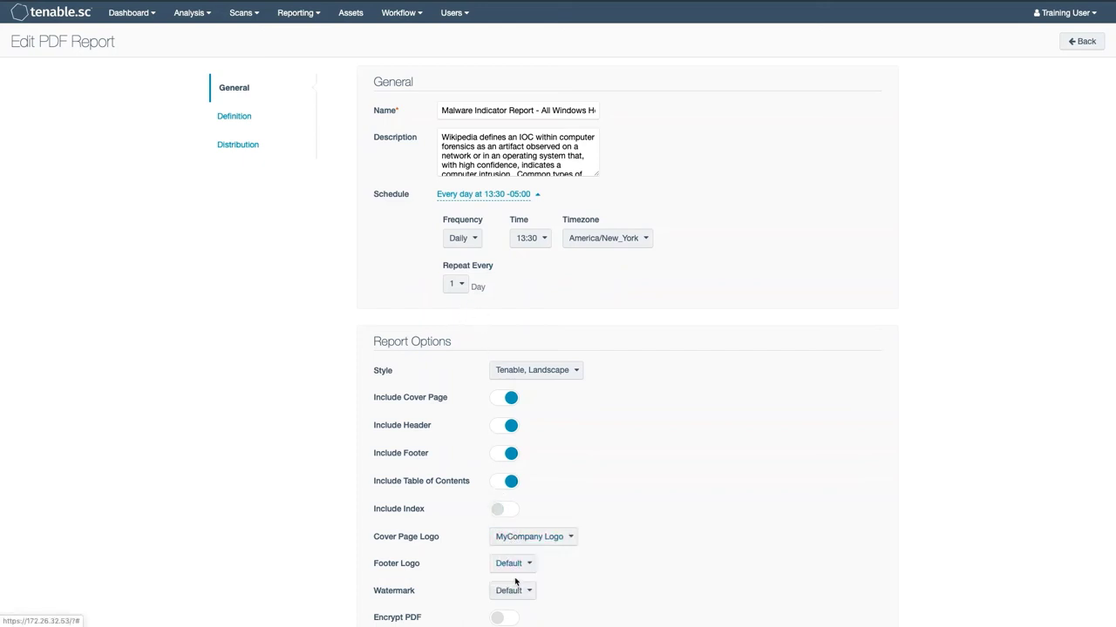
left_click(504, 618)
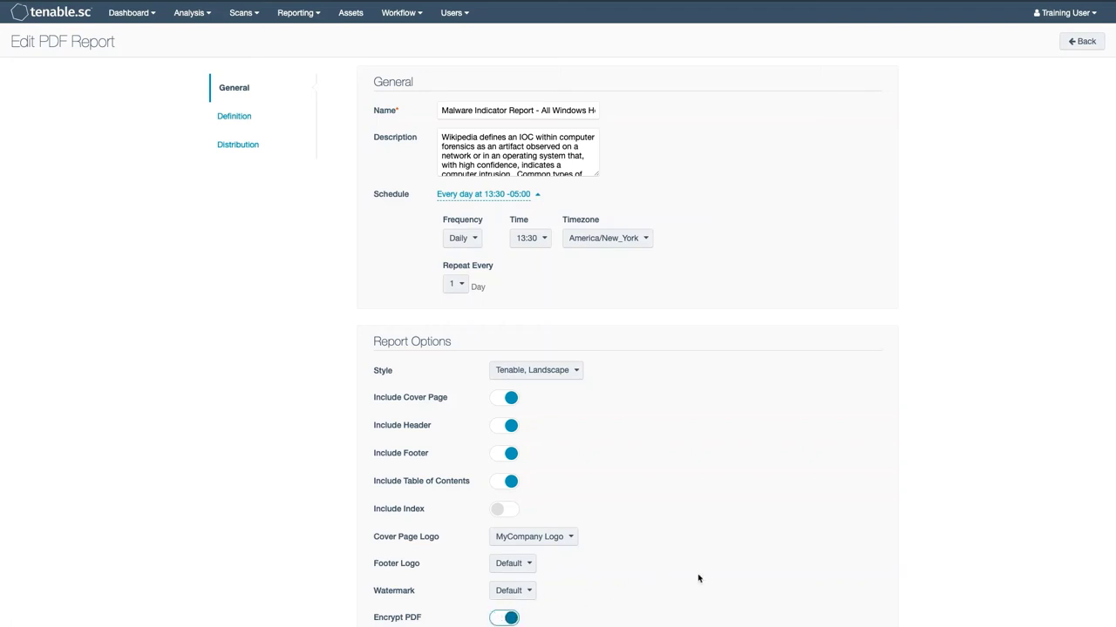
scroll("down", 3)
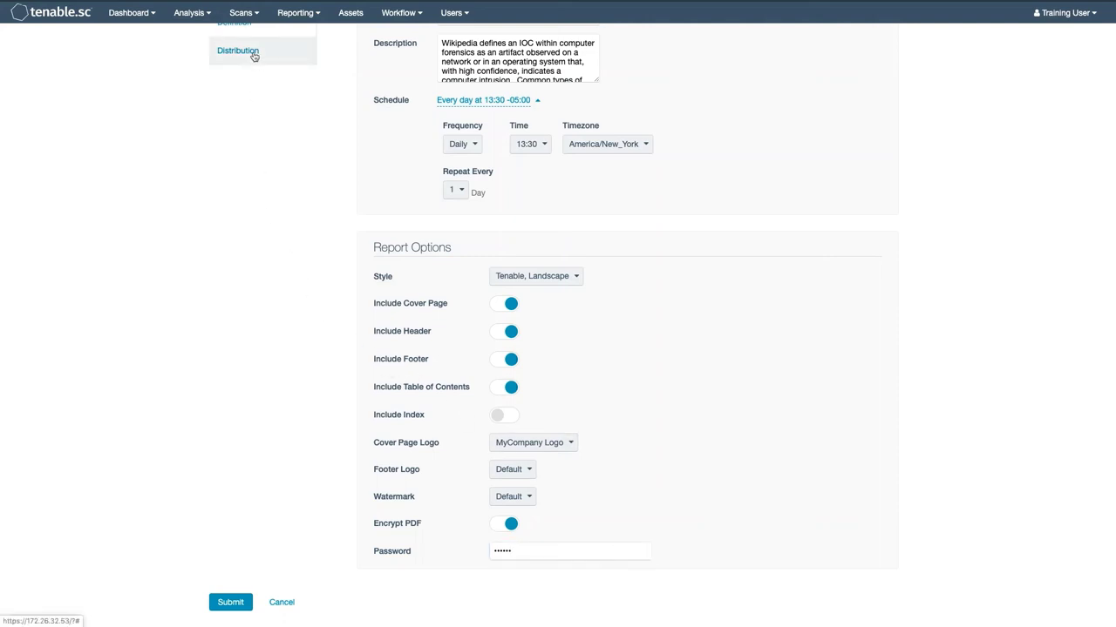
Step: In Distribution, pick a user from the Email Users list to receive the report
left_click(238, 51)
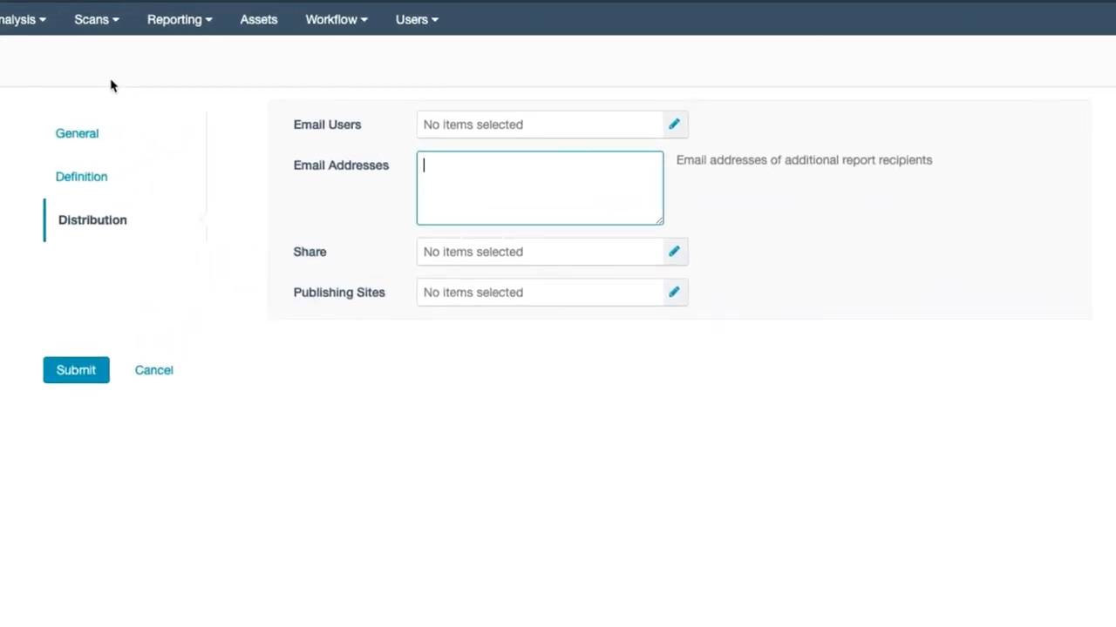
left_click(673, 124)
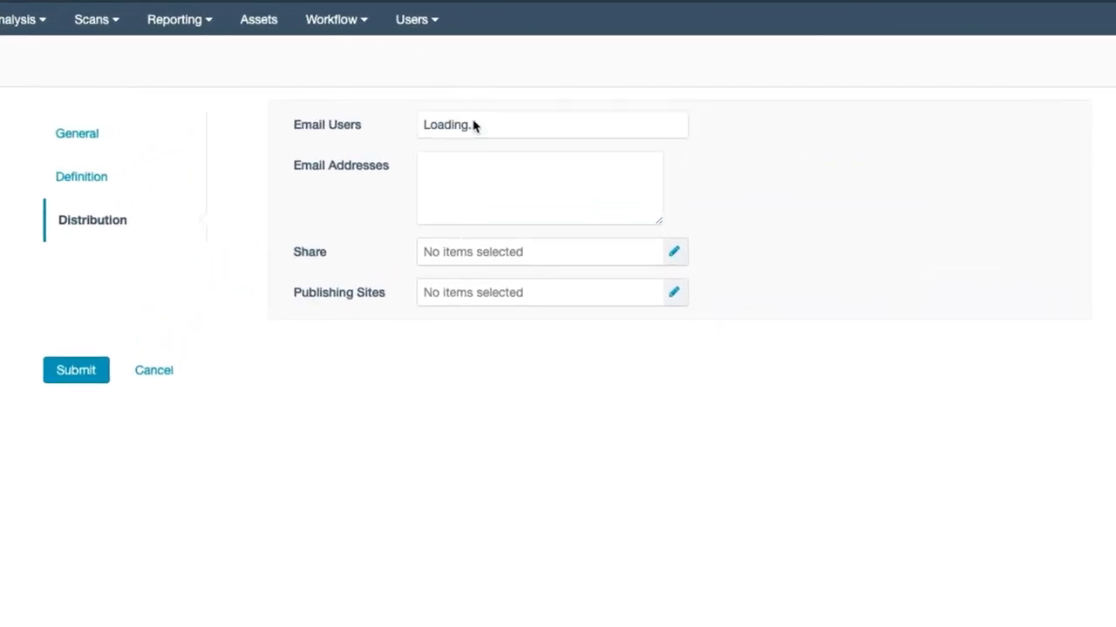
left_click(428, 180)
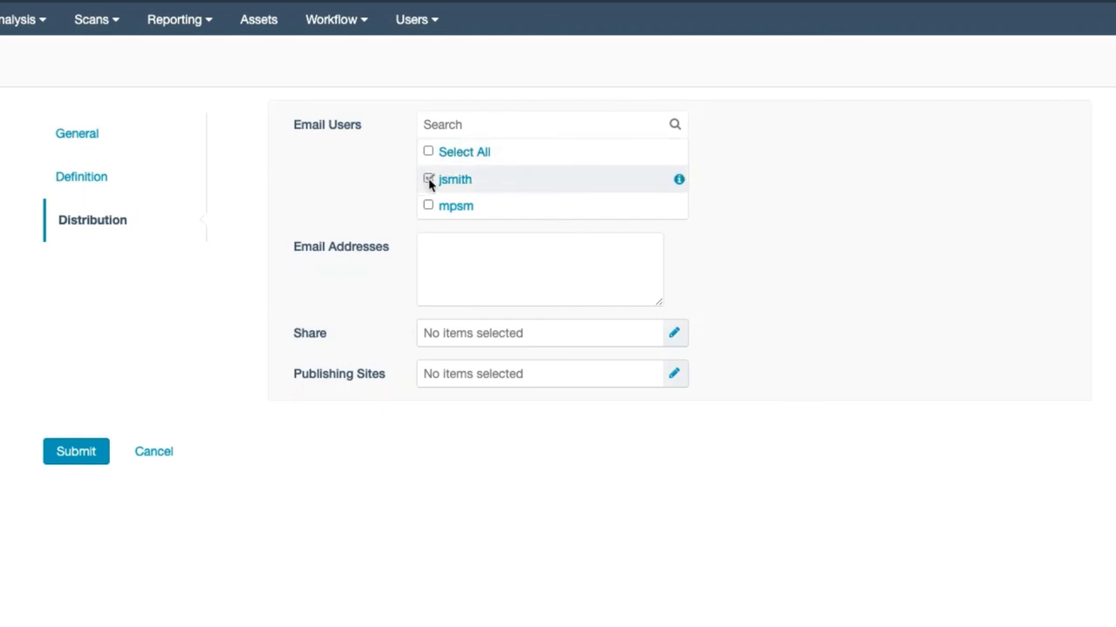